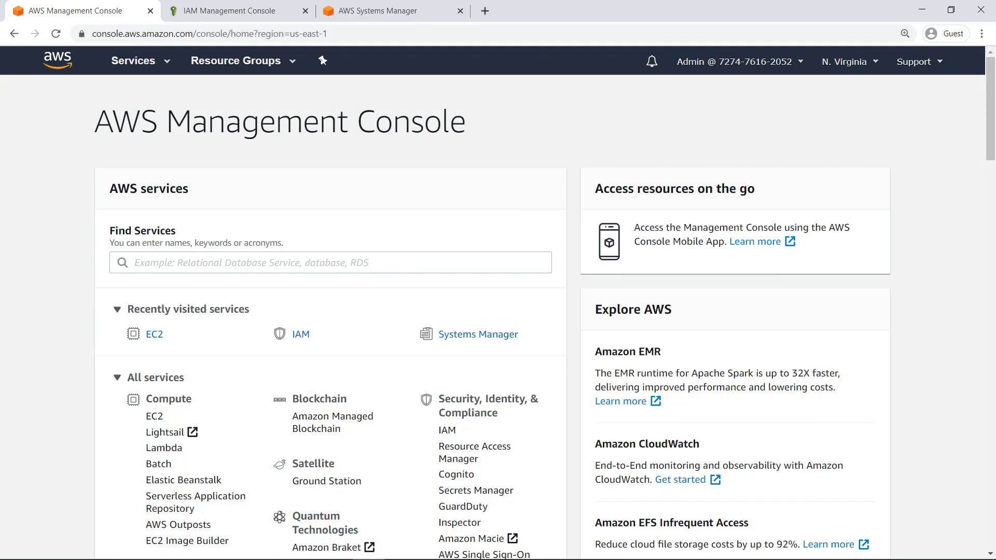
mouse_move(165, 343)
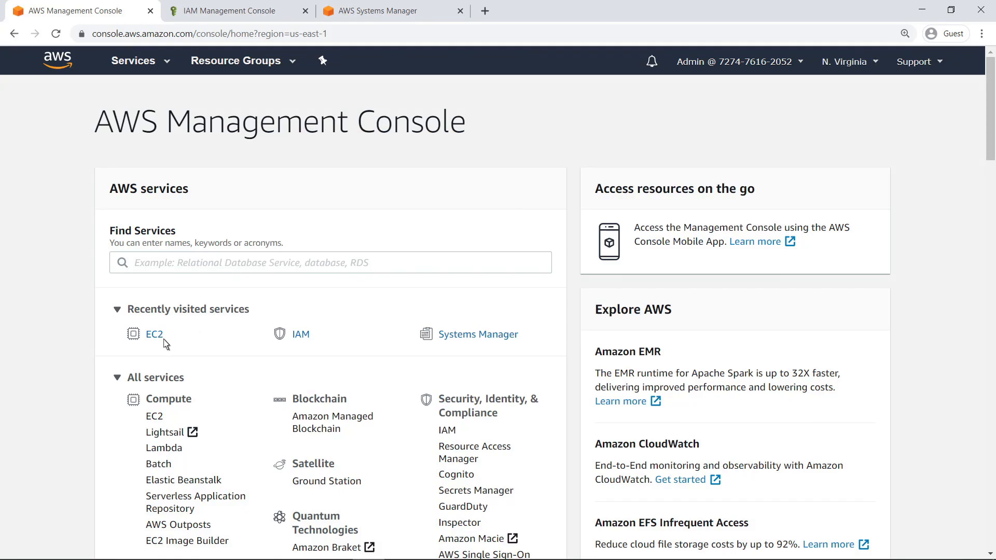
Step: Open the EC2 instances list showing the running Linux-Env-1 t2.micro instance
click(155, 334)
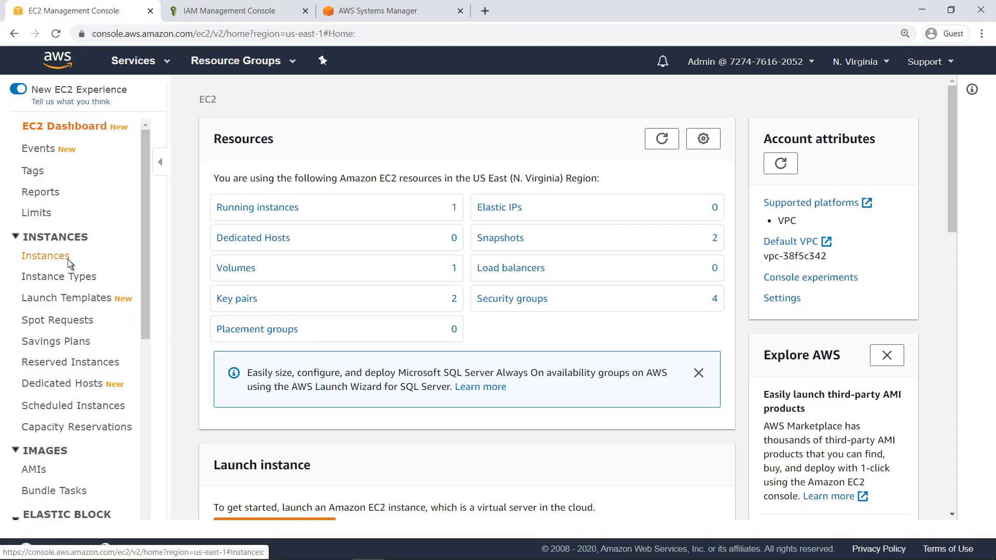
click(46, 255)
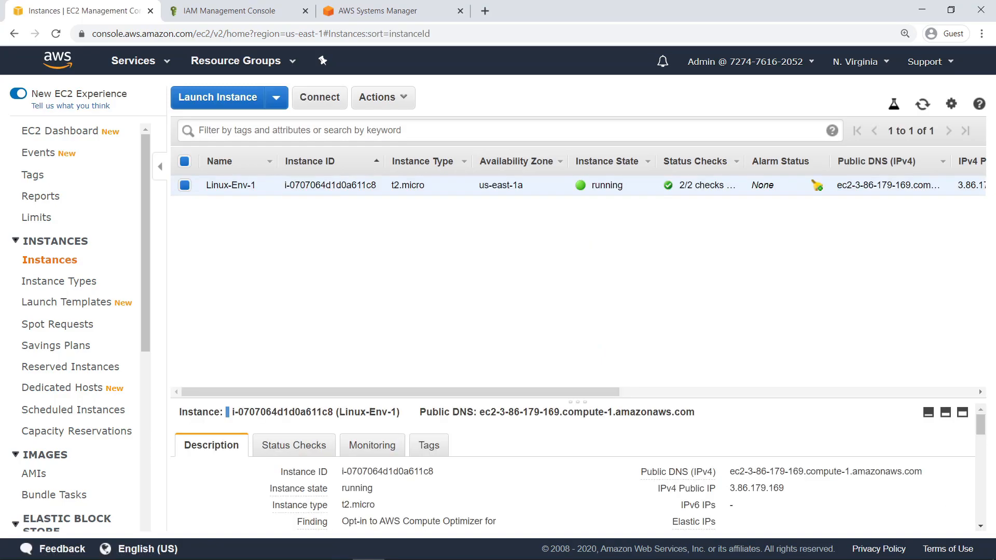
mouse_move(186, 127)
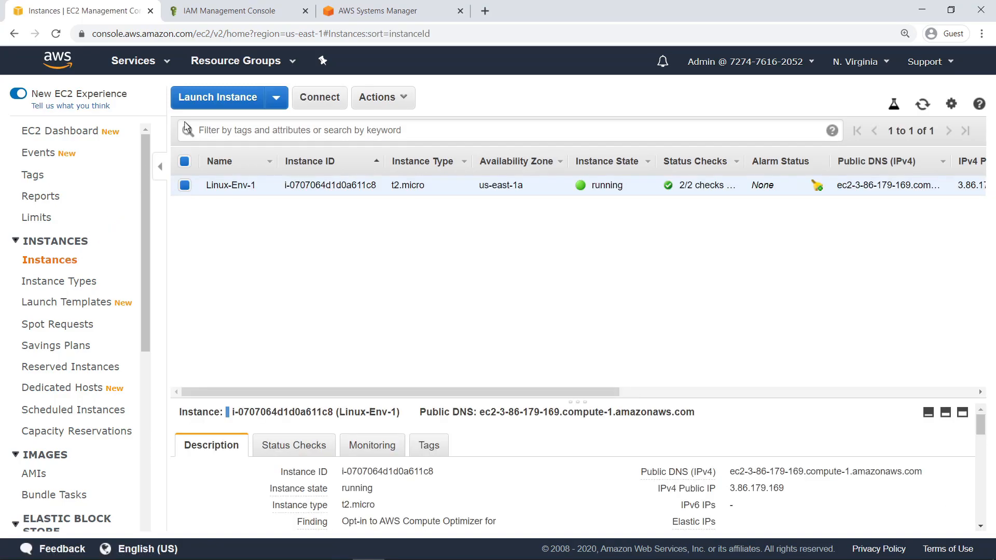
Step: In IAM Roles, open the SSMAdmin role with its AmazonSSMManagedInstanceCore policy
click(229, 11)
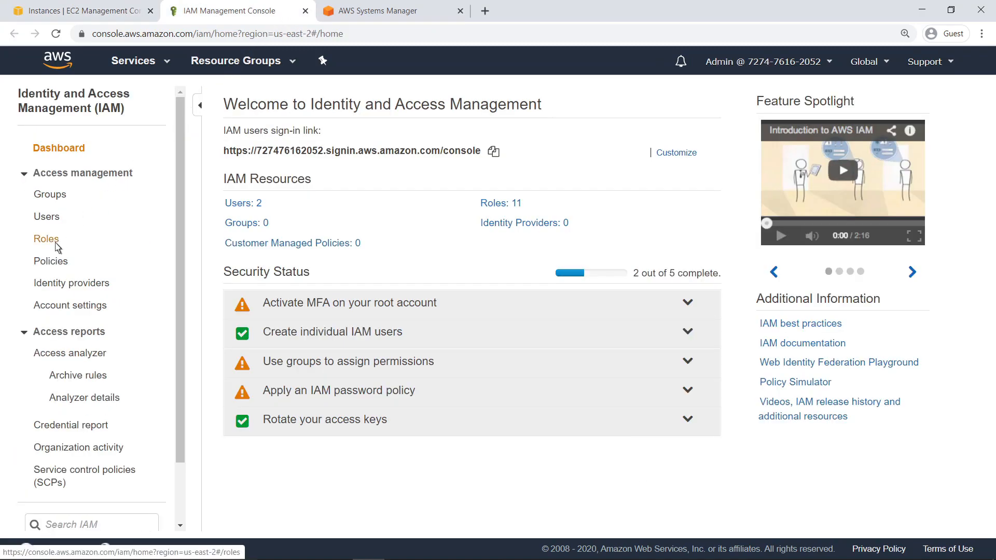
click(46, 238)
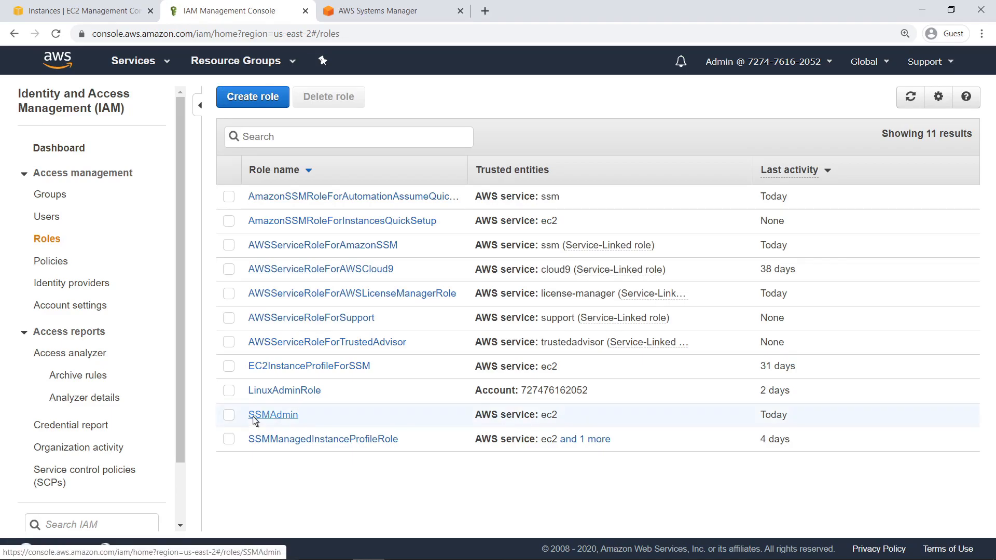
click(274, 413)
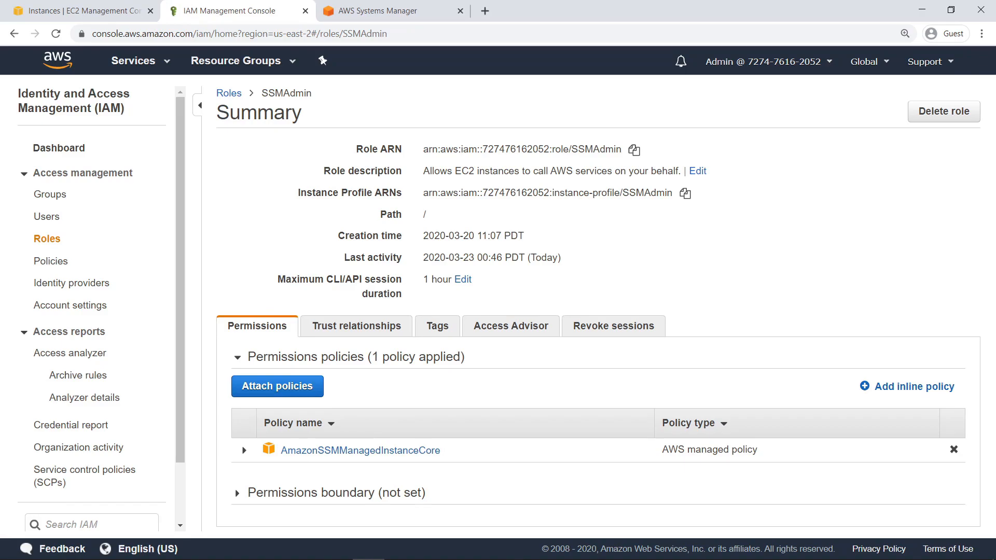
mouse_move(399, 82)
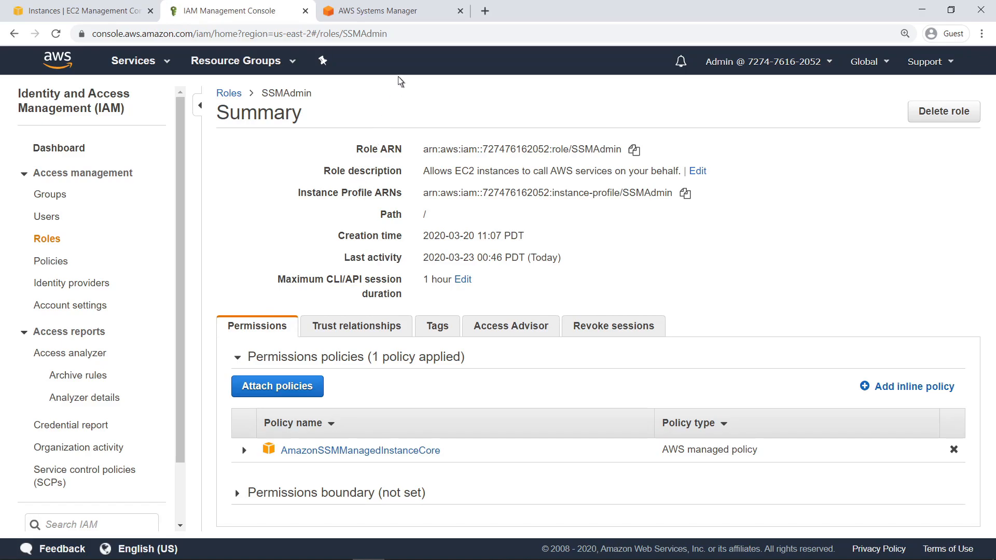
Step: Set up a new Session Manager session with Linux-Env-1 selected as the target
click(387, 11)
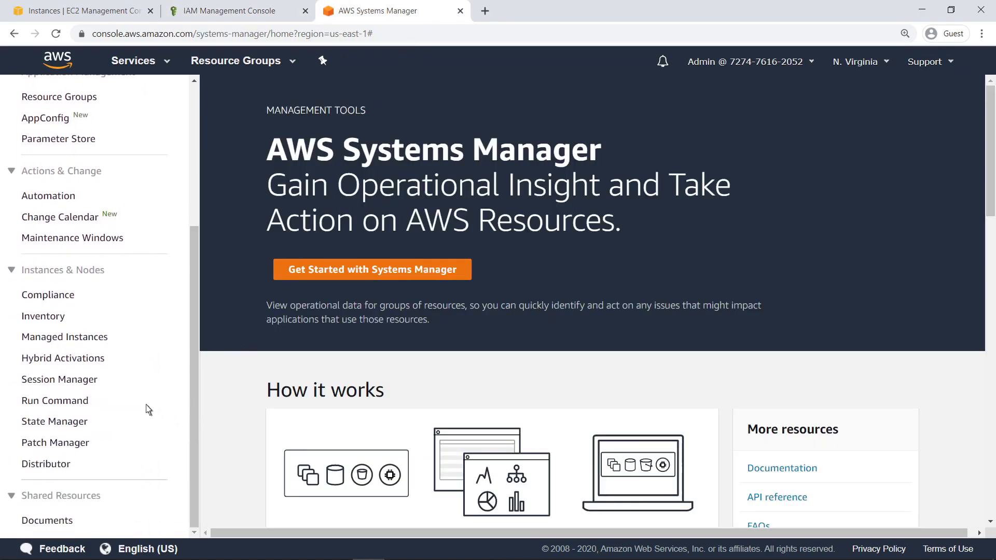
click(59, 379)
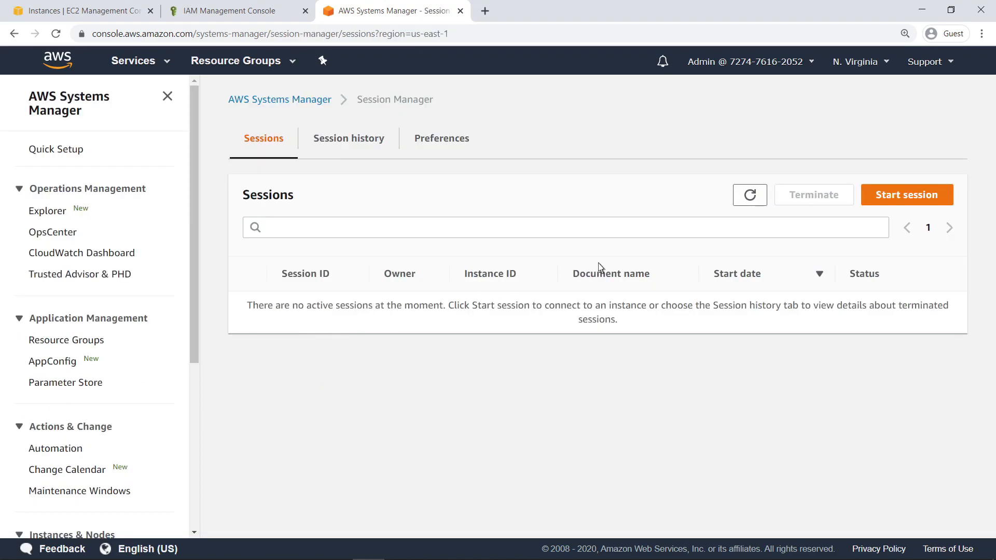
click(906, 194)
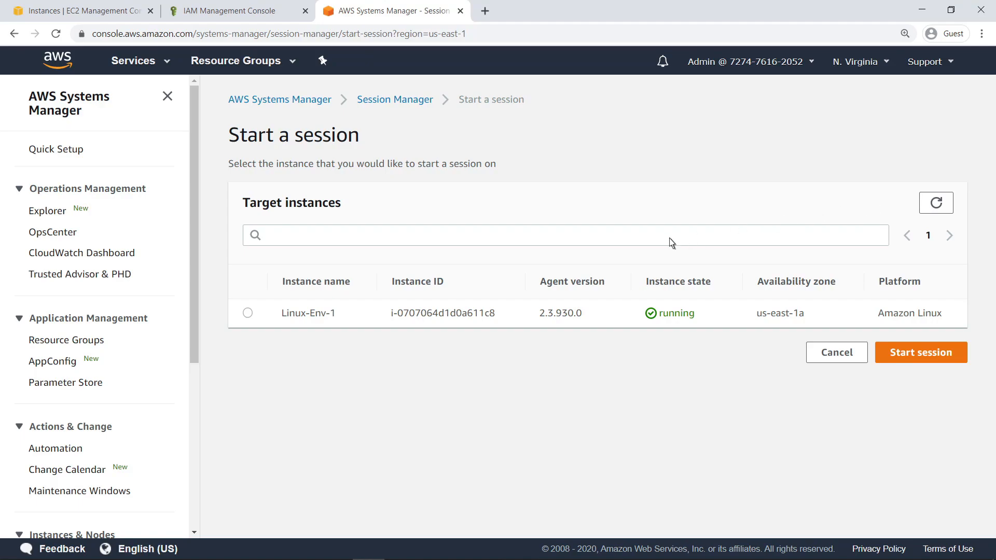
click(247, 312)
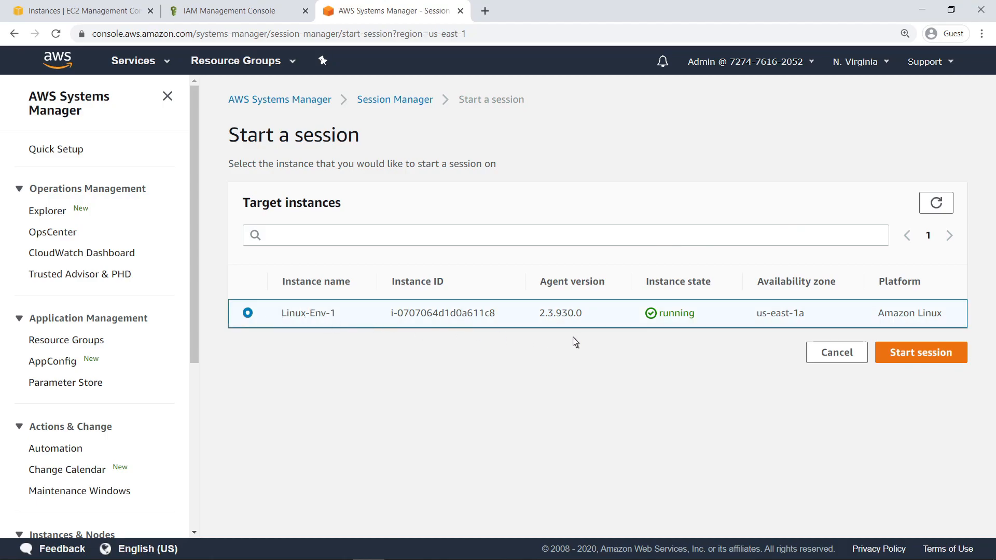
Step: Start the shell, add users LinuxAdmin and LinuxUser, and grant LinuxAdmin NOPASSWD sudo
click(919, 352)
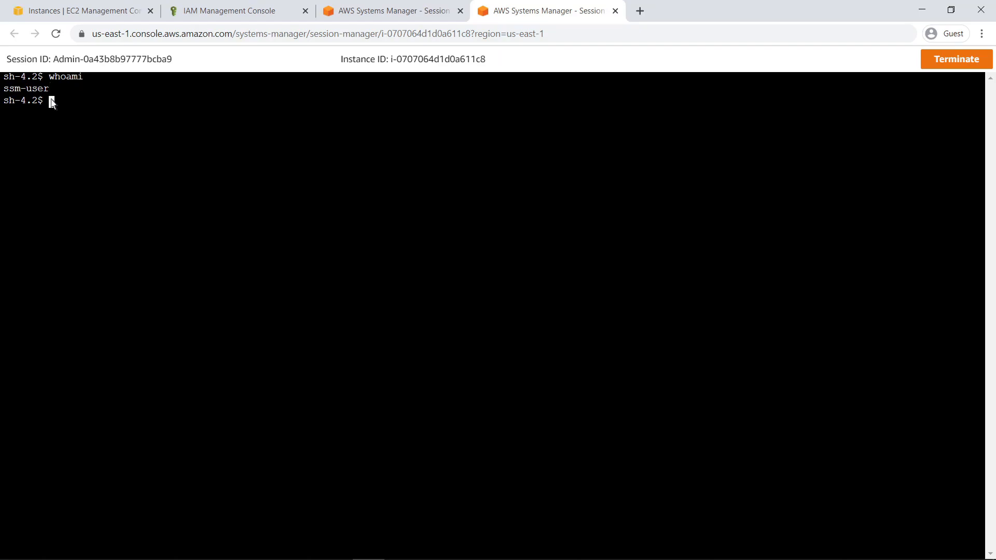
text(sudo useradd Linux)
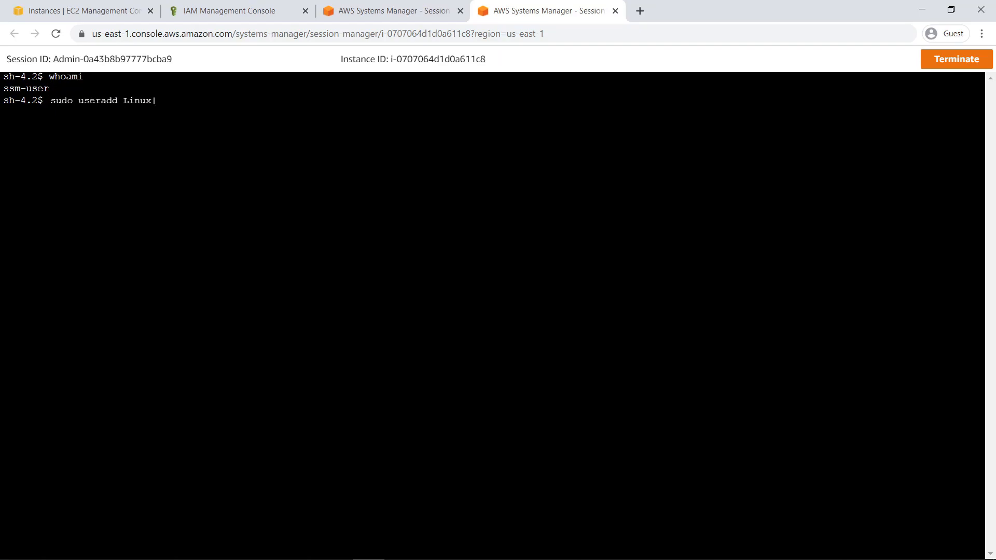
text(Admin; sudo useradd LinuxUser)
text(sudo -i)
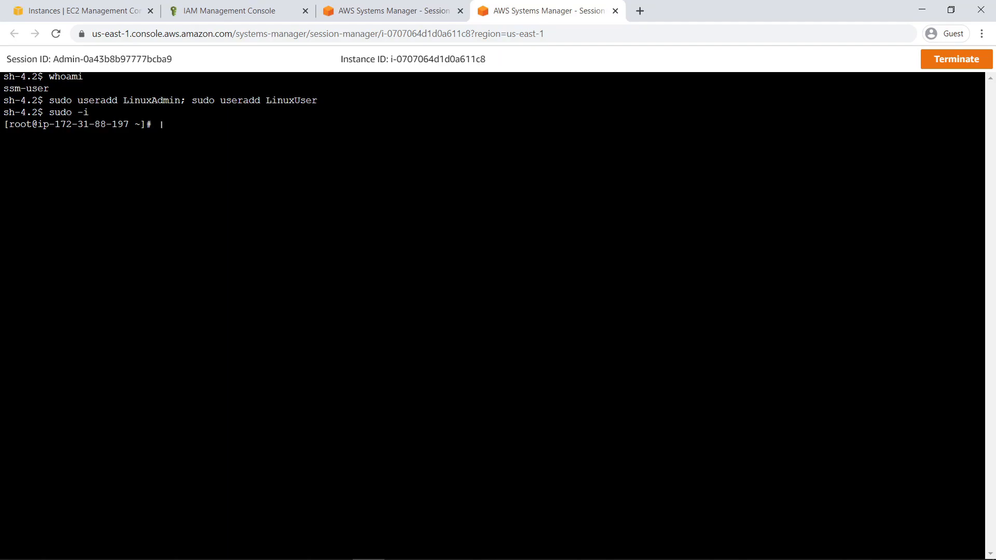
text(echo "LinuxAdmin ALL=(ALL) NOPASSWD:ALL" >> /etc/sudoers.d/cloud-init)
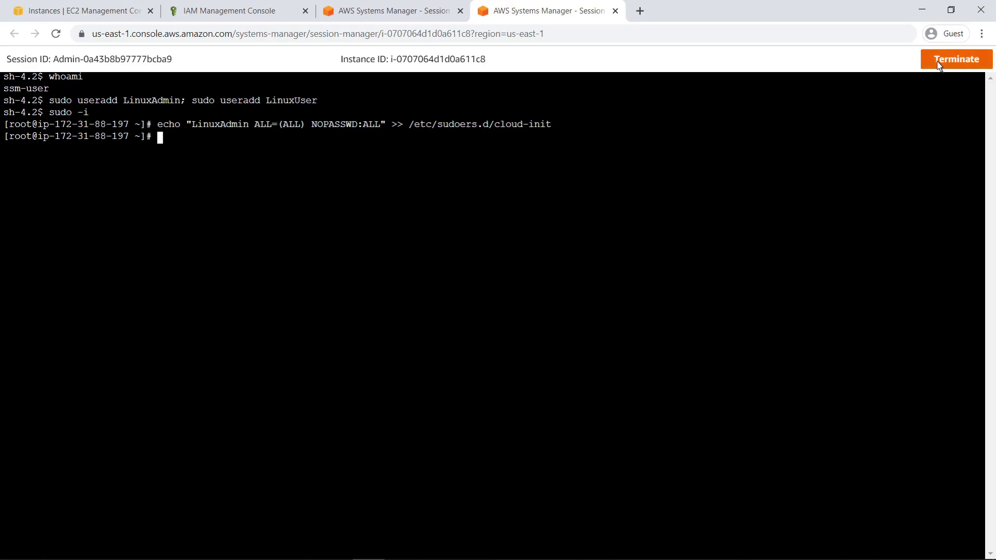
Step: Terminate the Linux-Env-1 shell session and confirm the termination
click(956, 58)
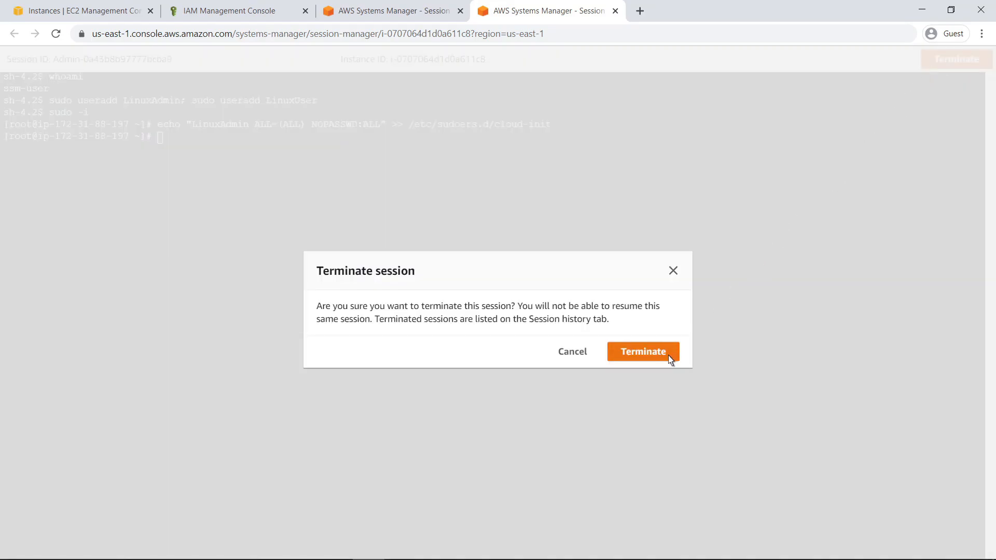
click(642, 352)
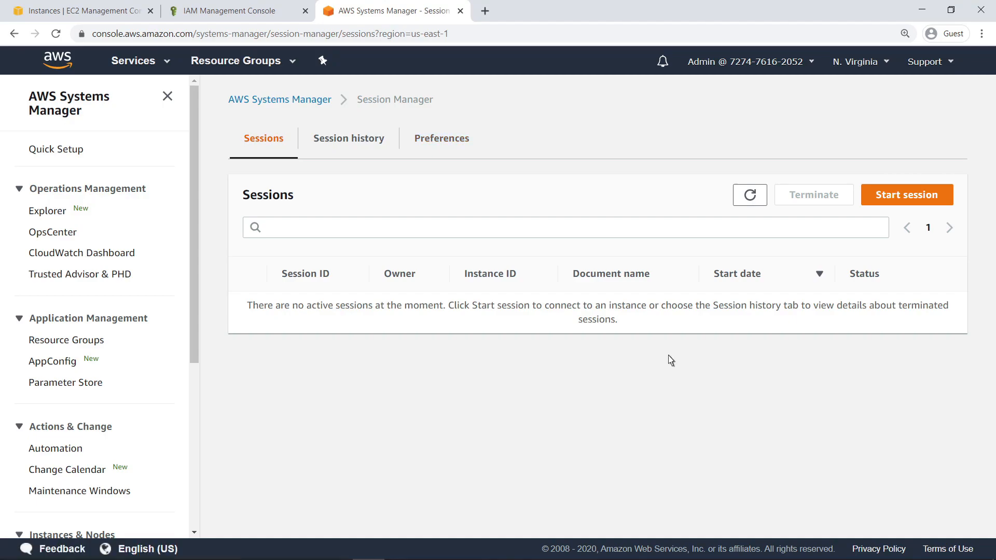
mouse_move(496, 179)
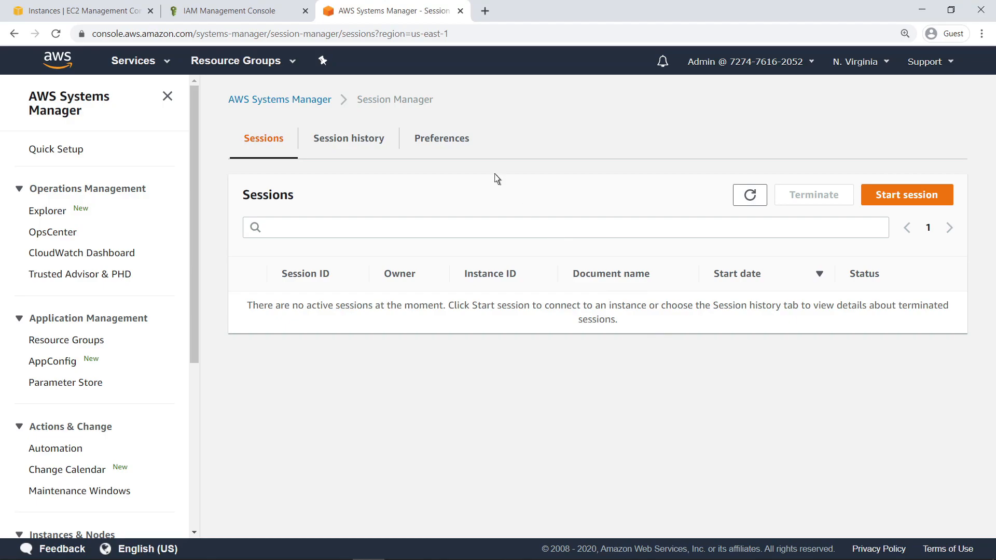
Step: Turn on Run As support for Linux instances with default user LinuxUser, and save
click(440, 138)
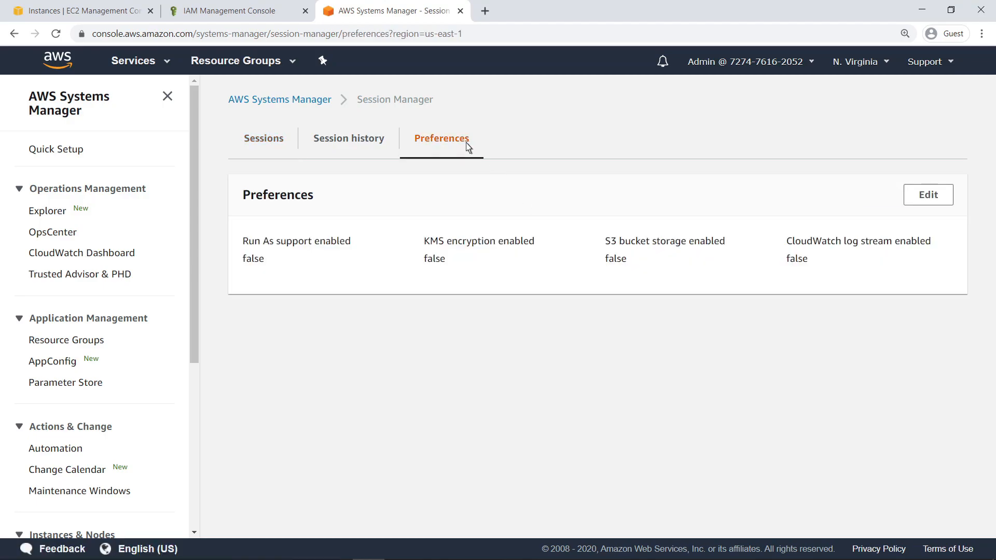
mouse_move(664, 171)
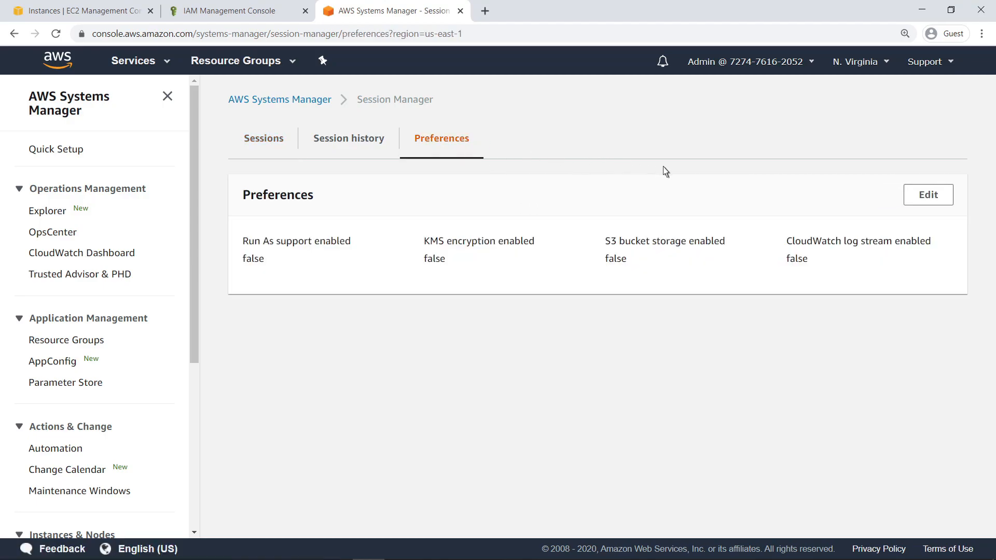
click(927, 194)
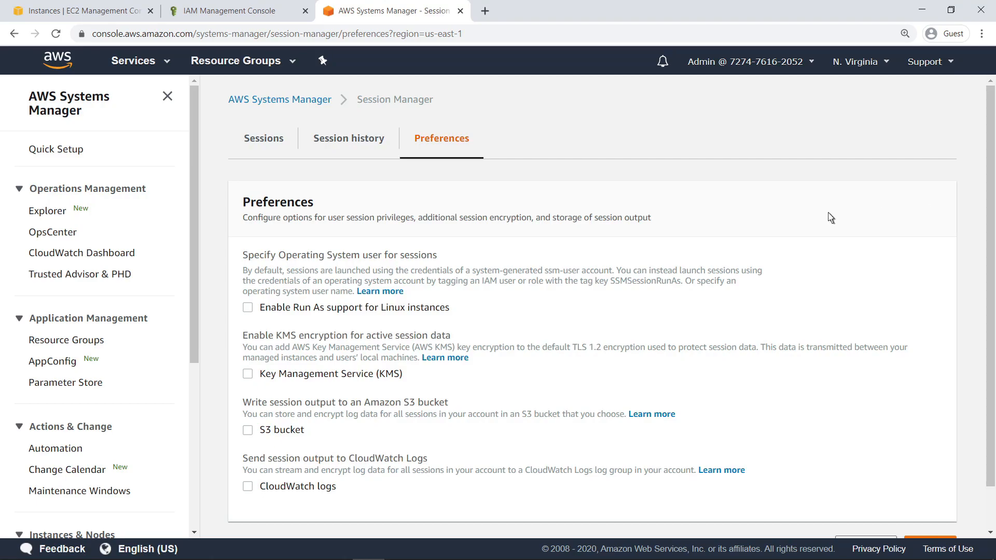
click(248, 308)
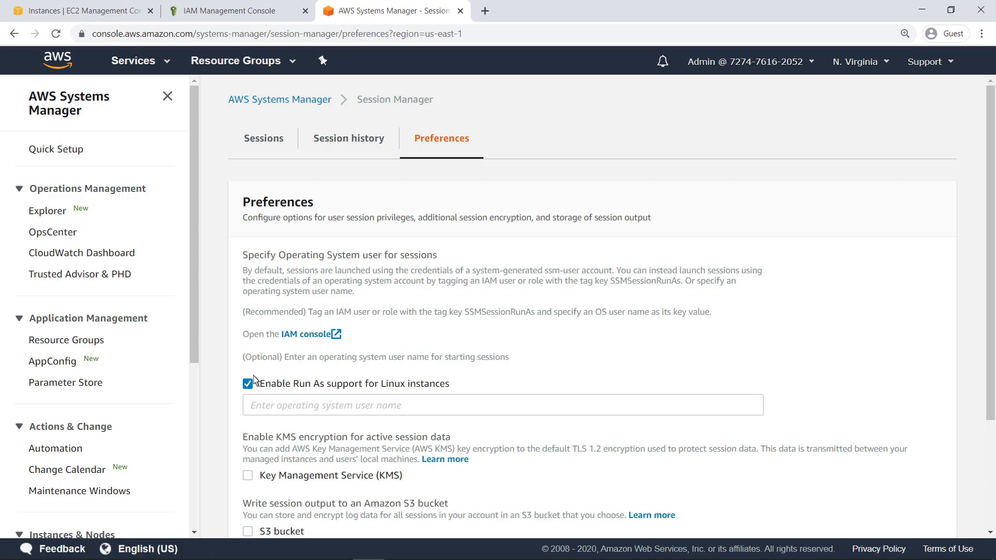
text(LinuxUser)
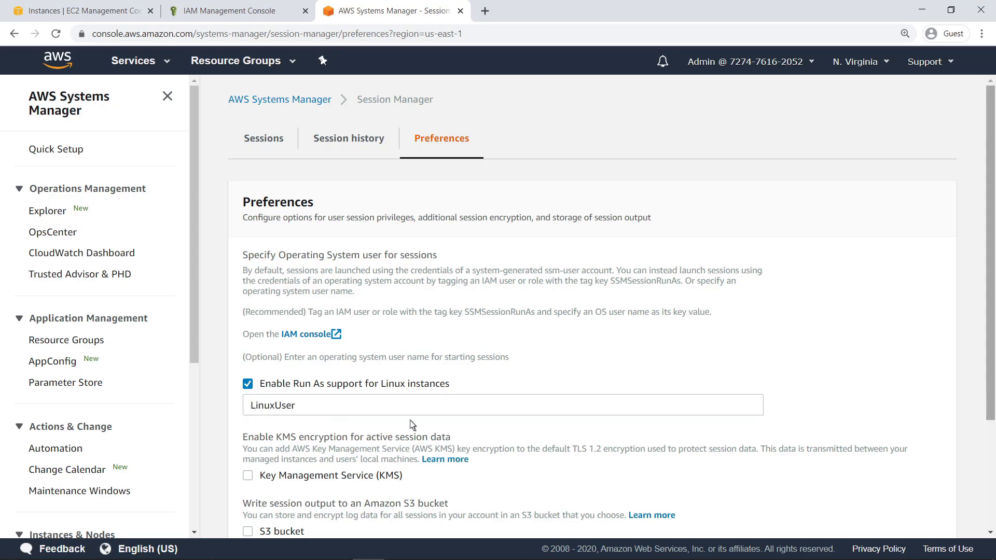
scroll(down, 3)
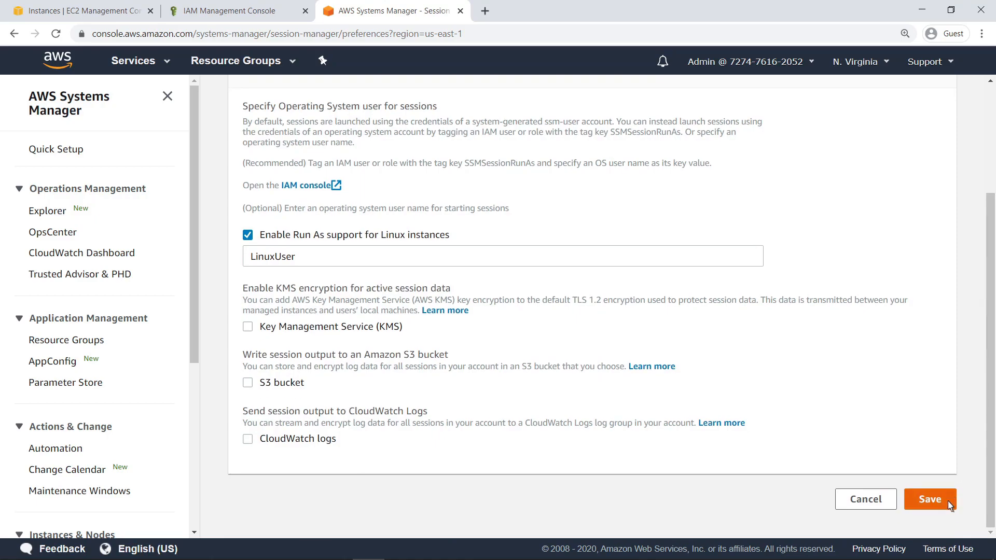
click(929, 499)
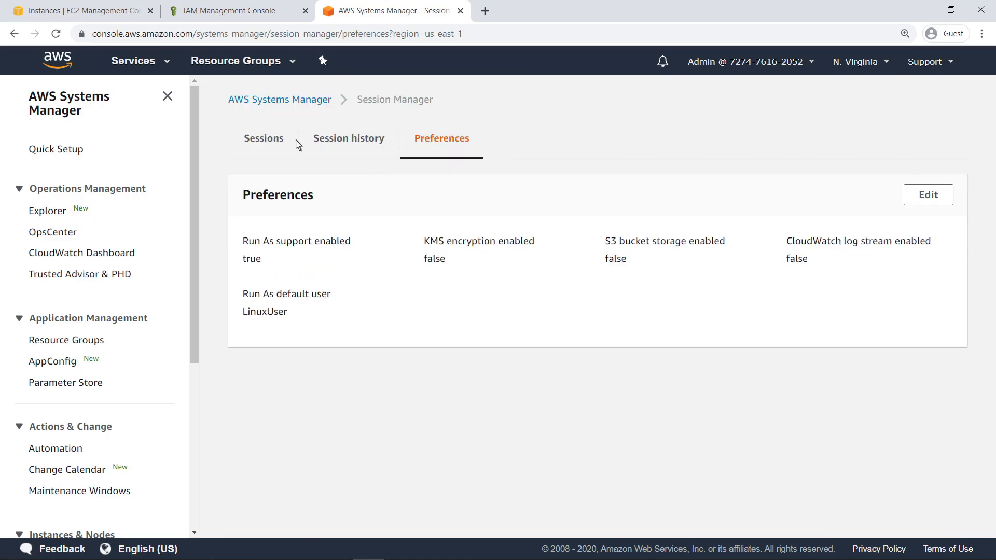
Step: Start a Linux-Env-1 session and run whoami and sudo -v to test LinuxUser's rights
click(263, 138)
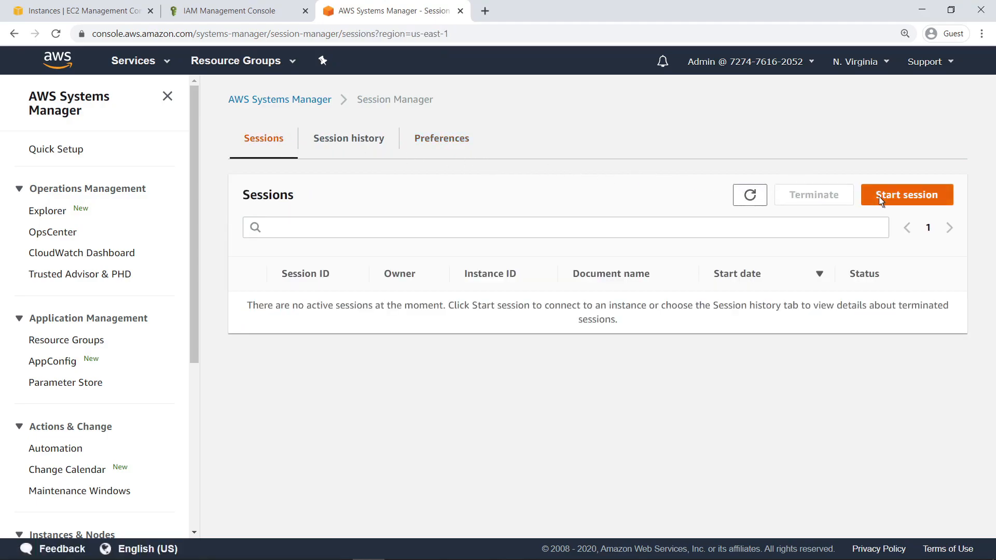
click(906, 195)
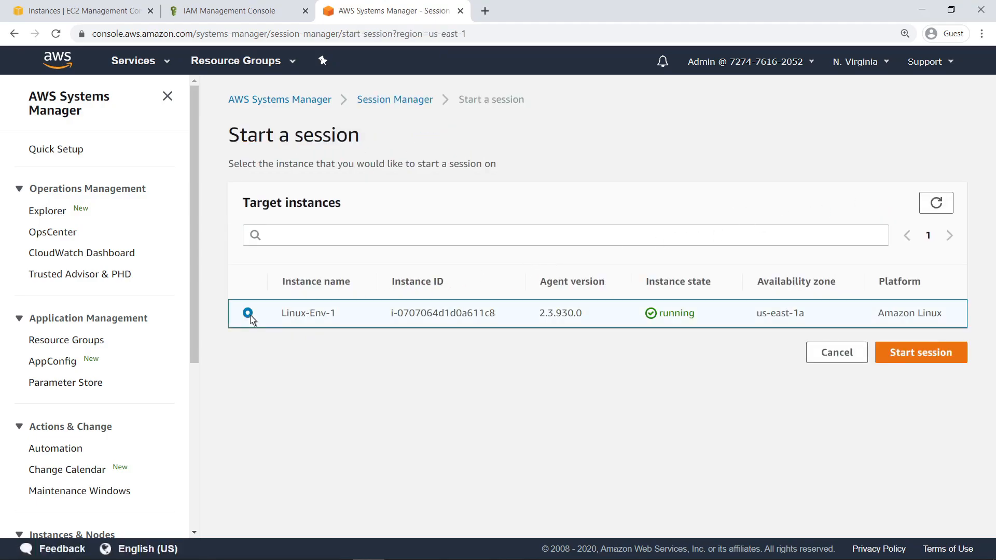
click(920, 351)
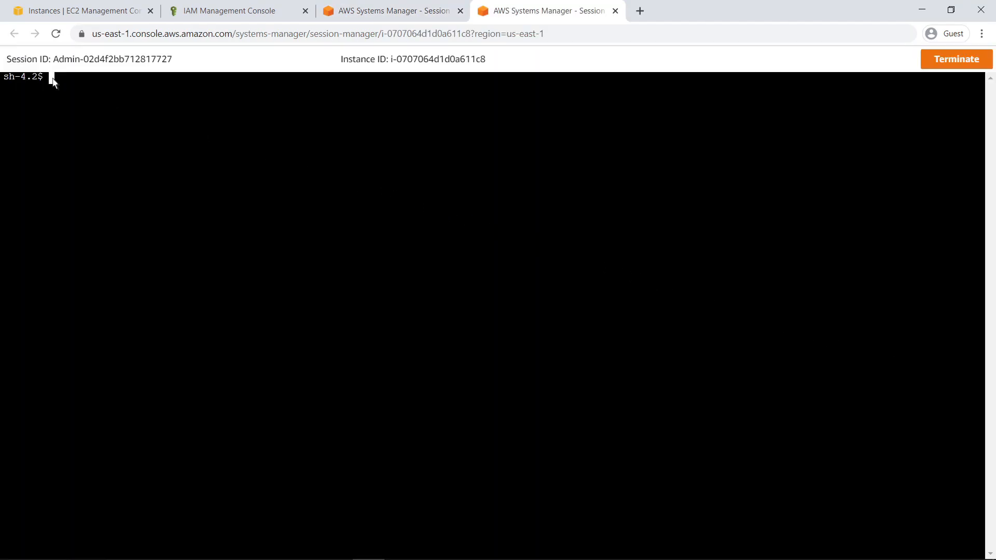
text(whoami)
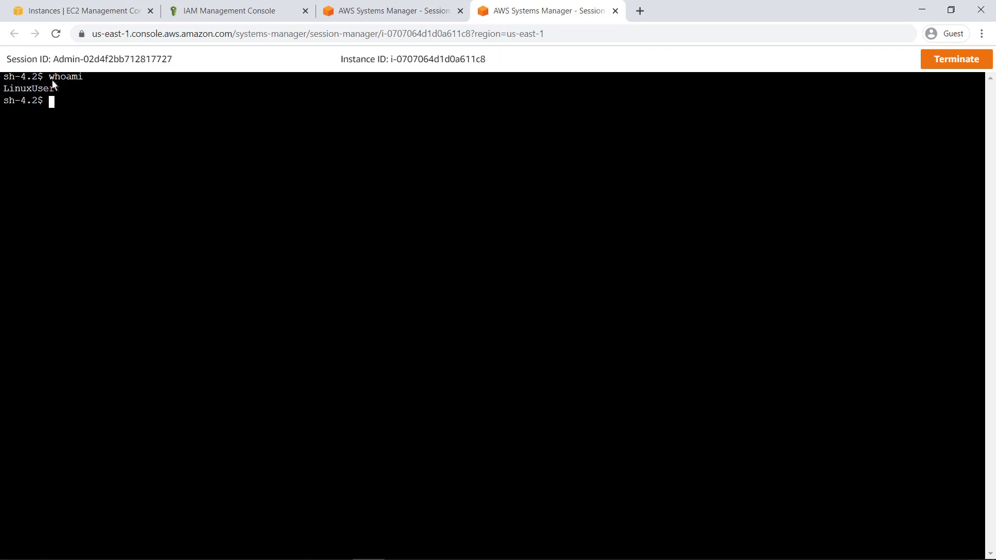
text(sudo -v)
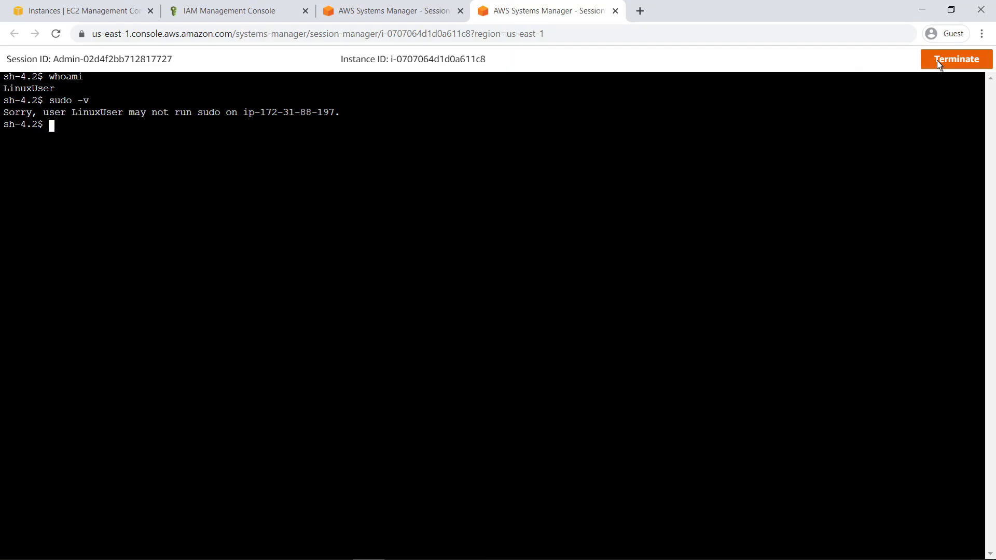
Step: Terminate the LinuxUser session, confirm, and return to the IAM console tab
click(955, 59)
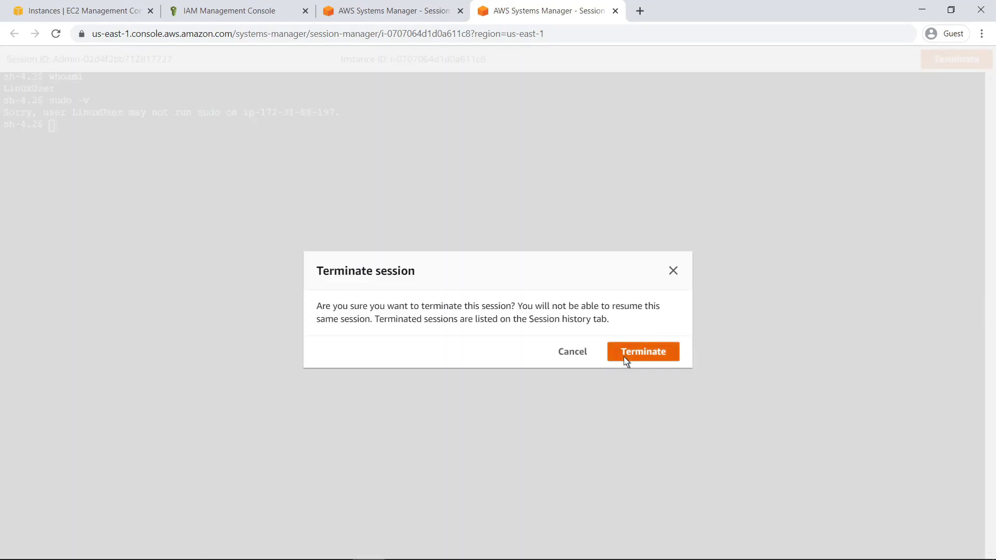
click(642, 351)
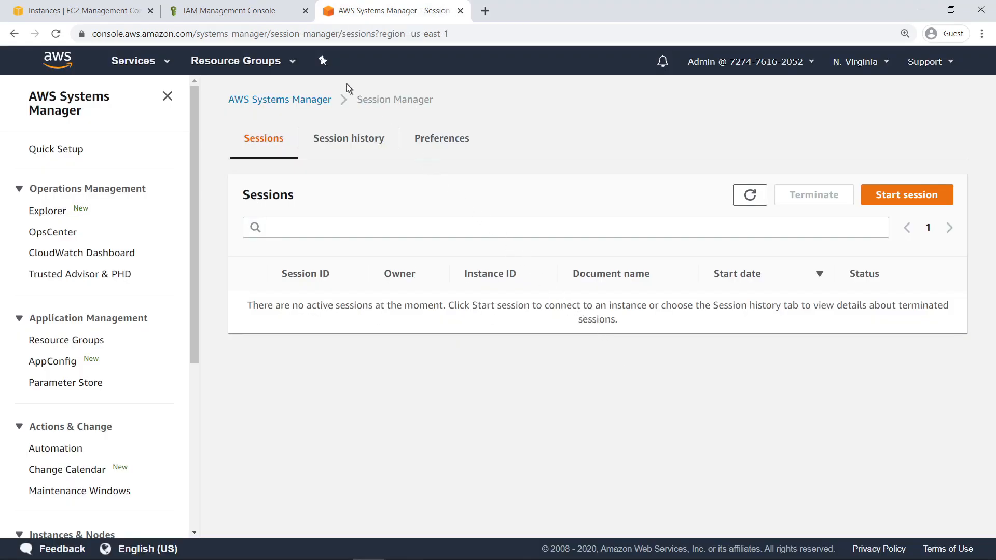
click(232, 11)
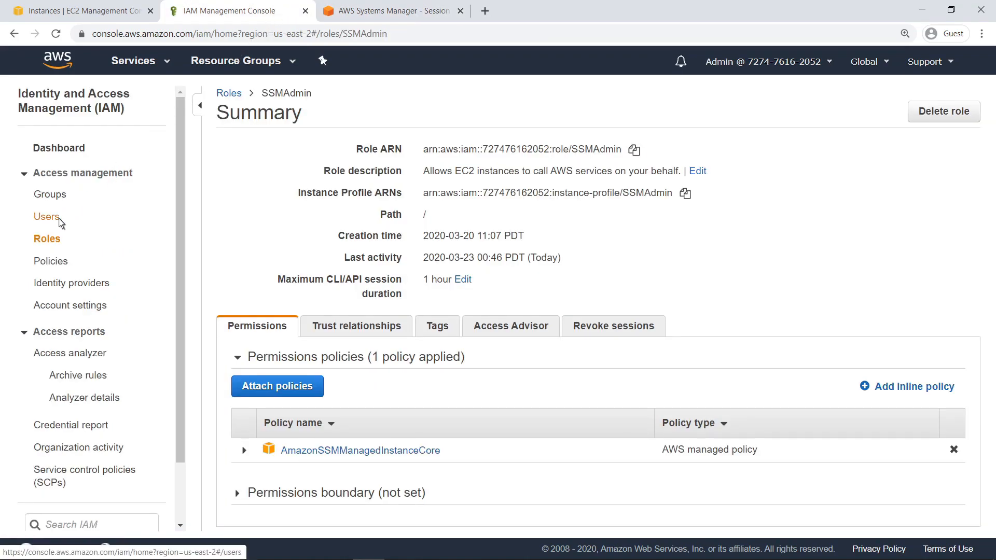
Step: Add the tag SSMSessionRunAs = LinuxAdmin to the Admin IAM user and save
click(47, 217)
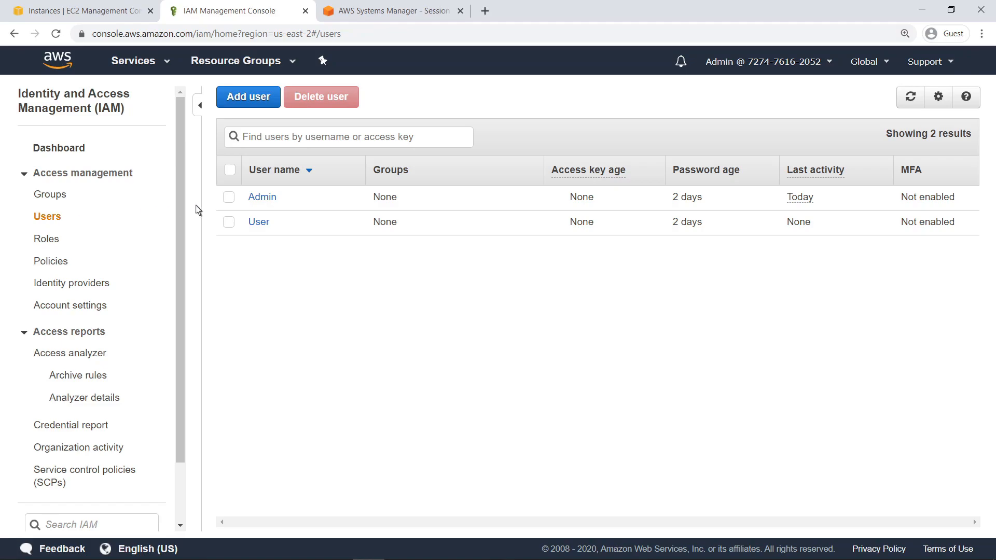
click(261, 197)
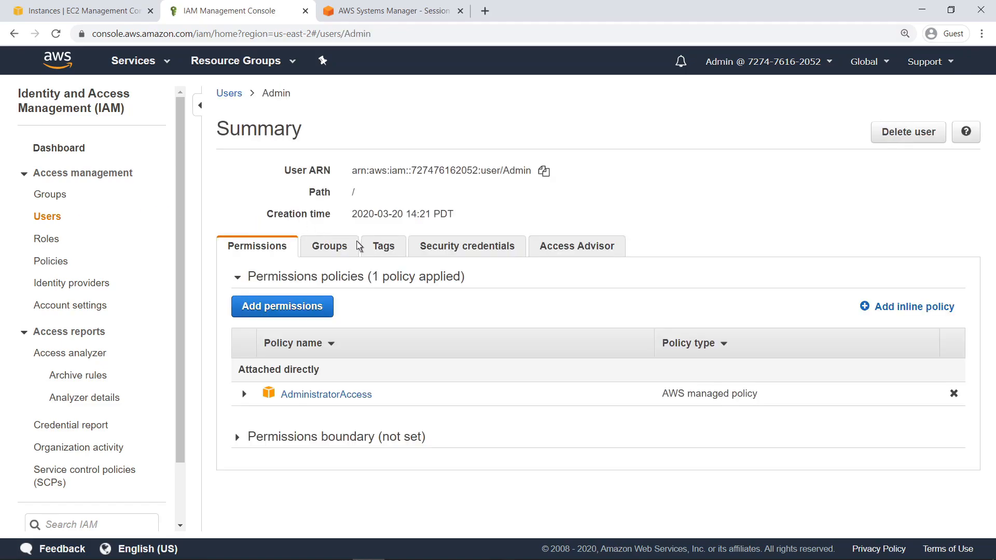
click(383, 246)
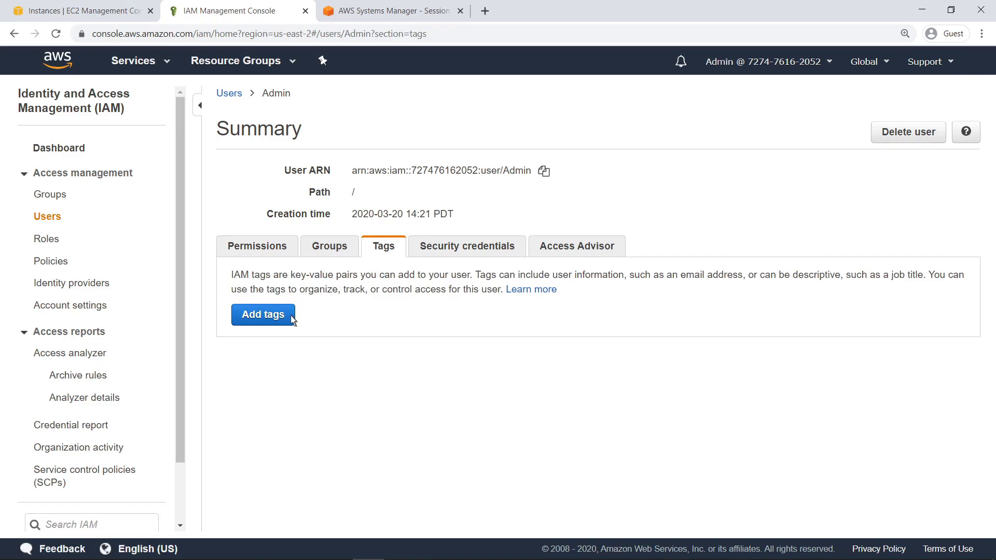
click(262, 314)
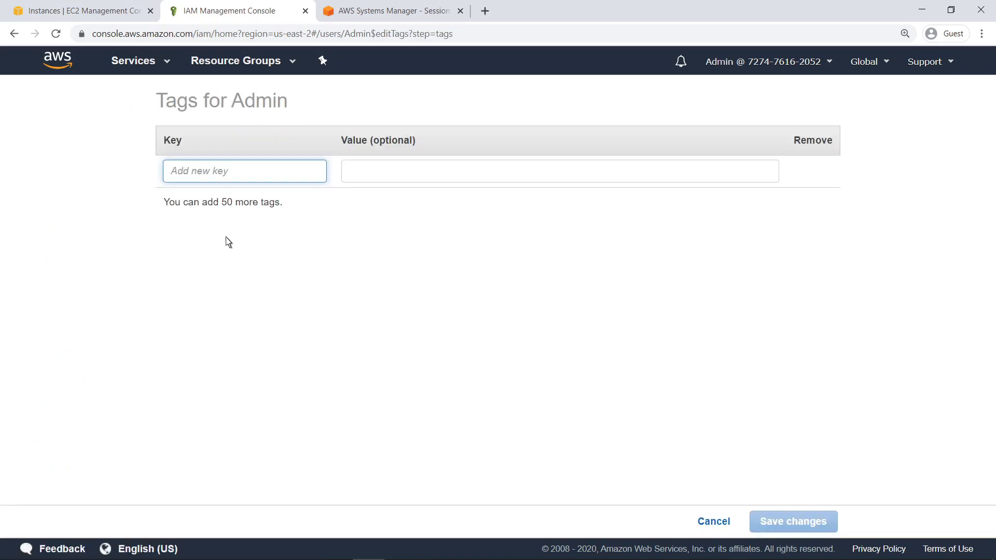
text(SSMSessionRunAs)
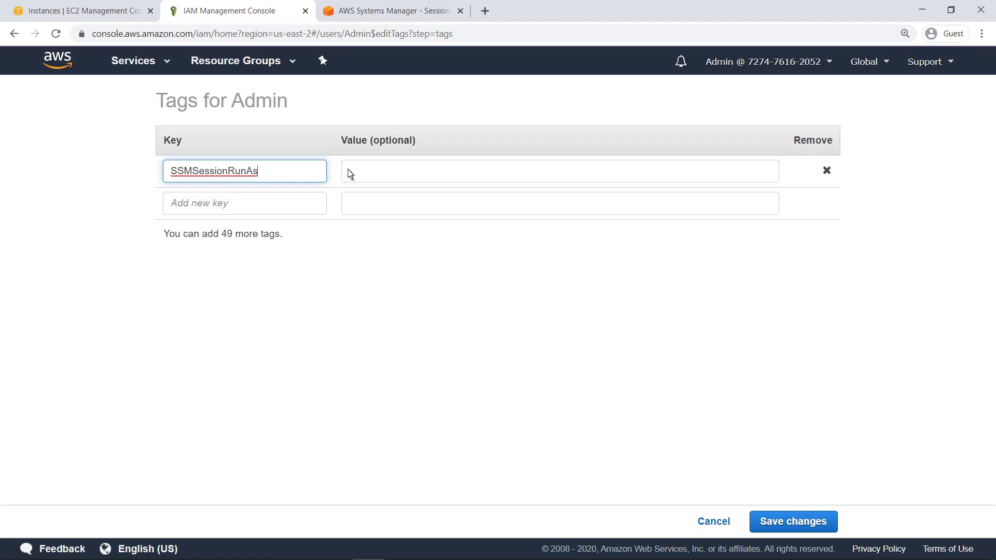
text(LinuxAdmin)
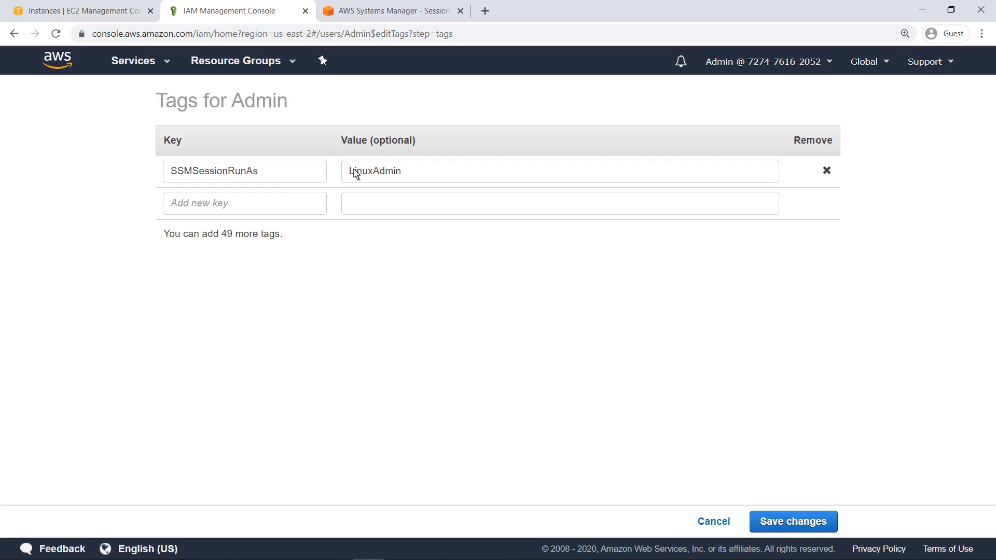
mouse_move(792, 521)
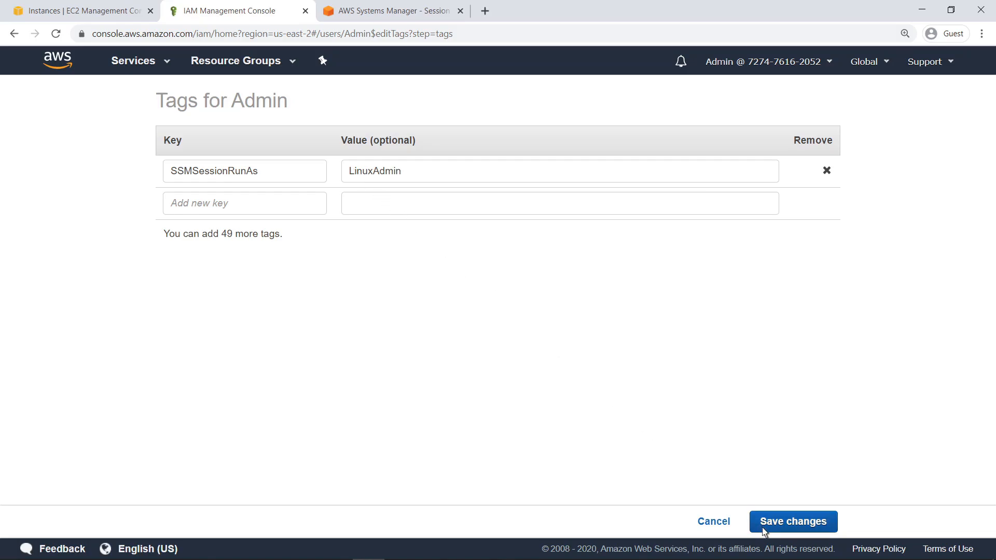
click(791, 521)
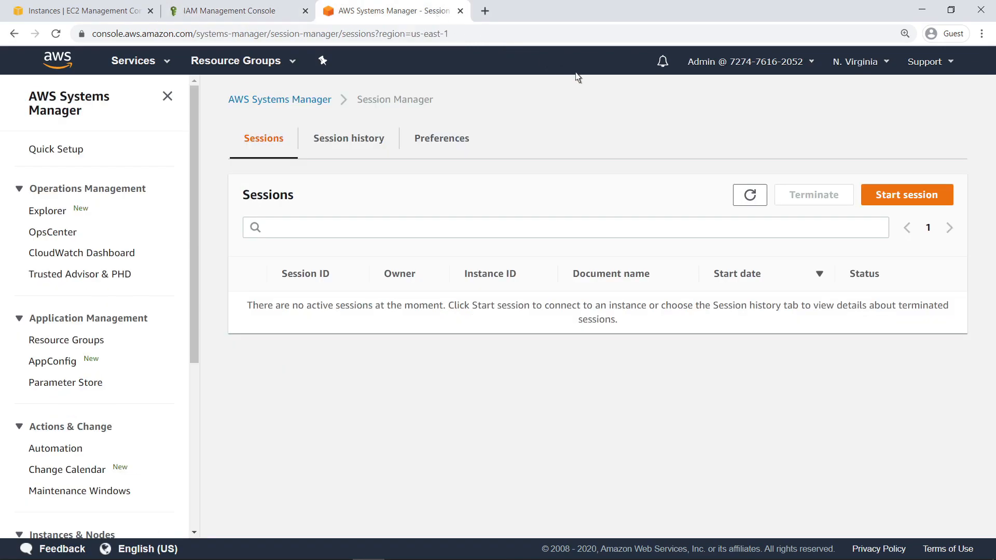
Step: Start a Linux-Env-1 session, list sudo rights with sudo -l, and begin typing sudo yum update
click(906, 194)
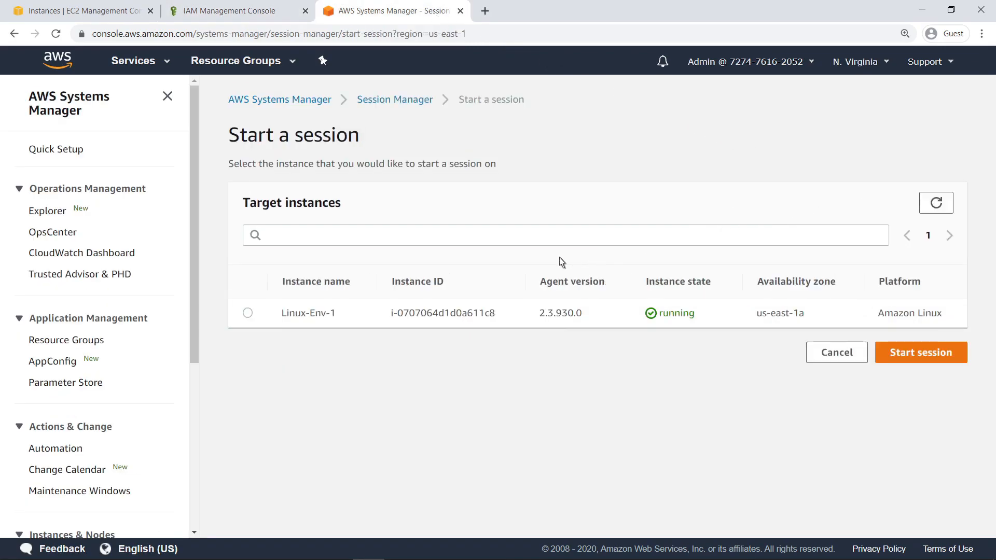
click(247, 312)
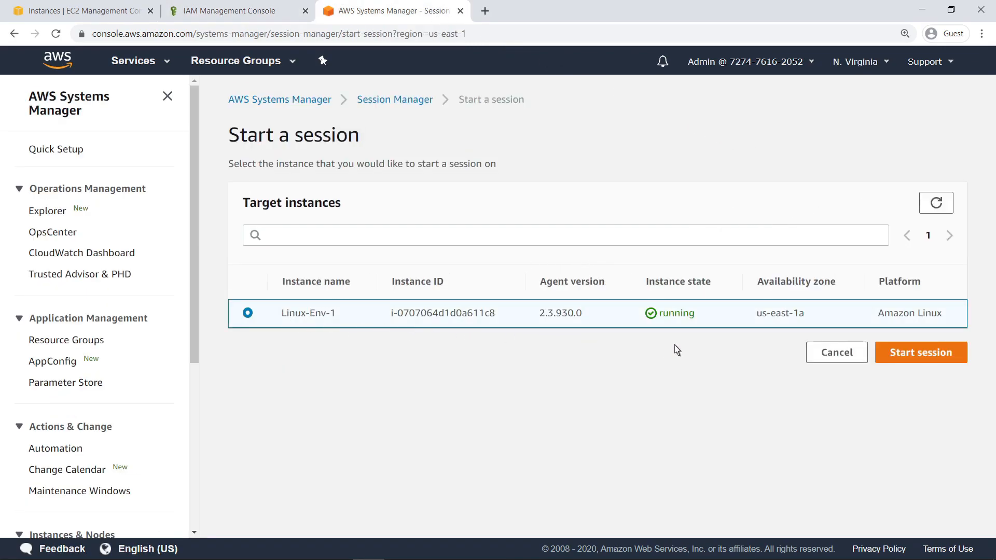
click(920, 351)
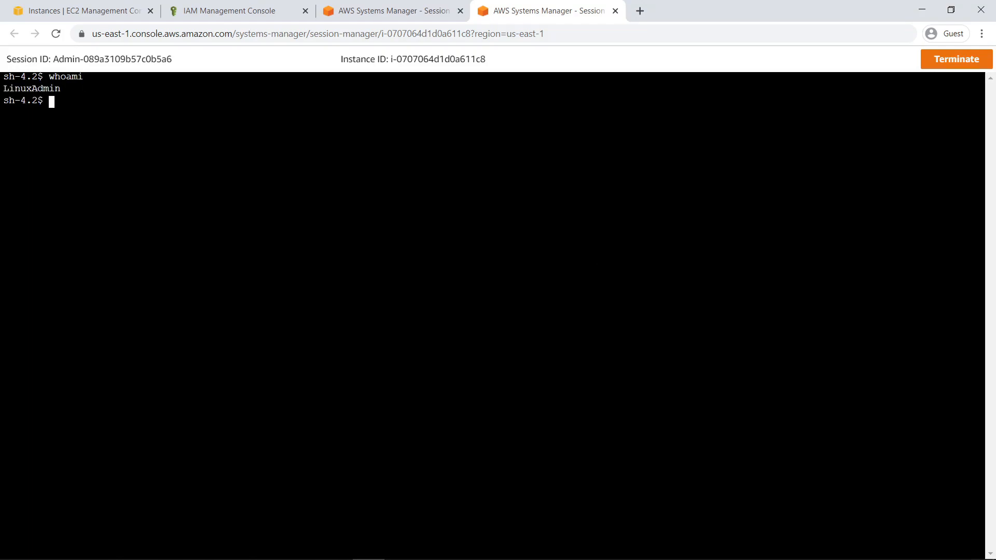
mouse_move(51, 82)
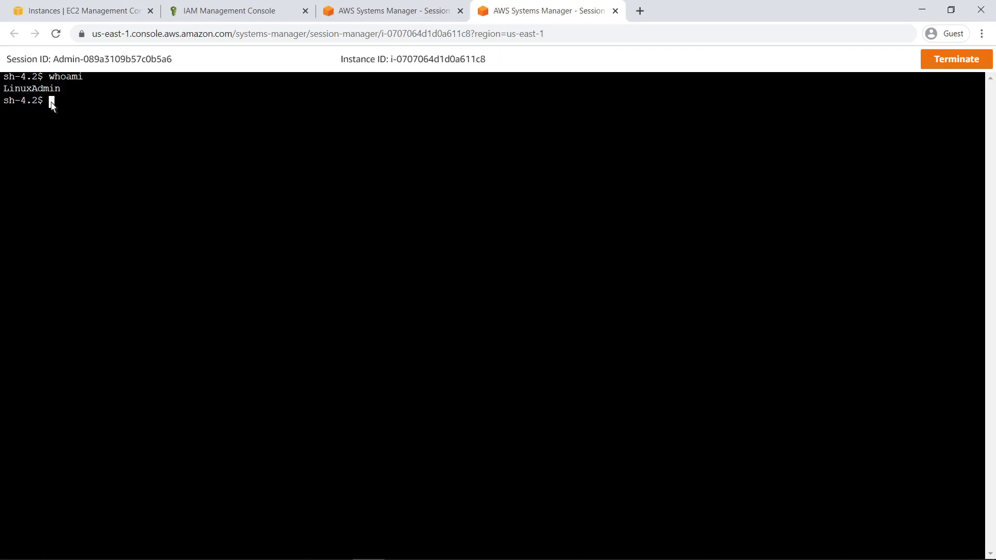
text(sudo -l)
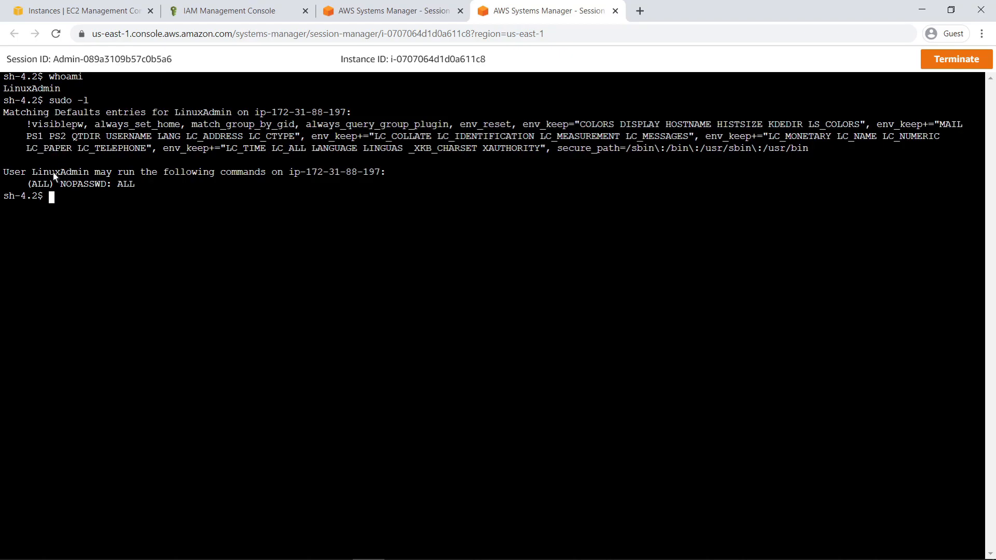
text(sudo yum updat)
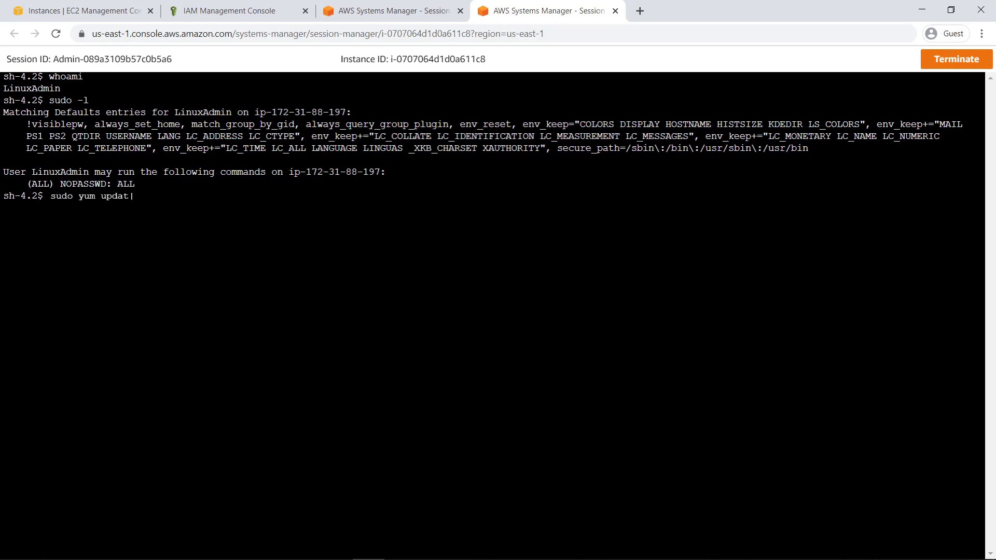